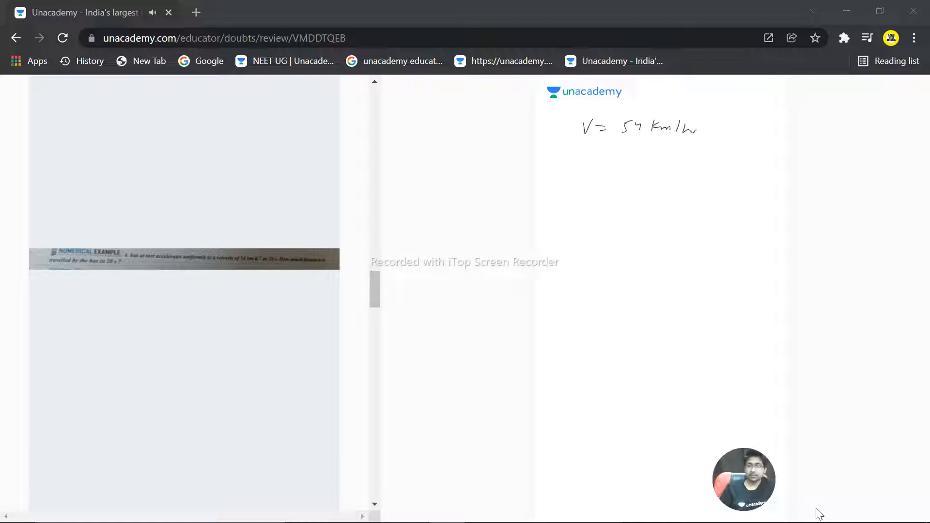
Step: Write 54 × 5/18 under V = 54 km/h, cancel terms, and underline the result 15 m/s
left_click_drag(596, 171, 606, 172)
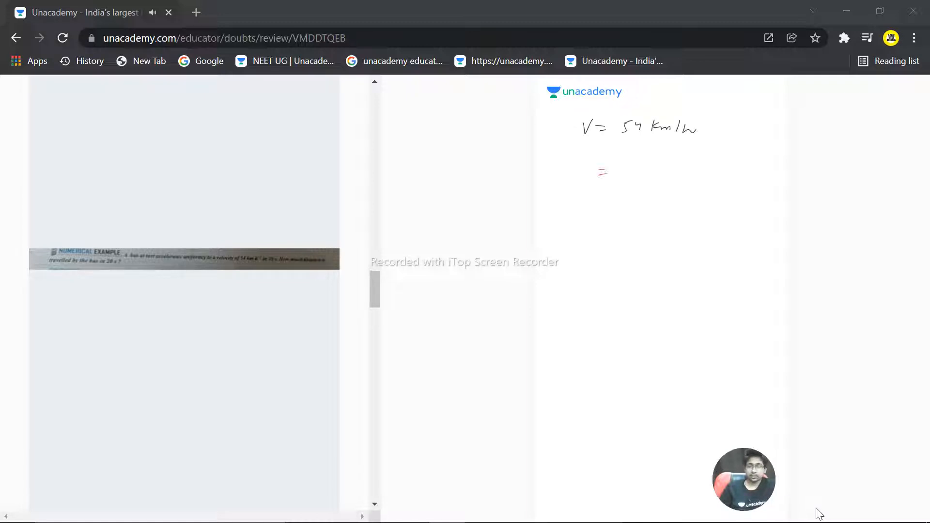
left_click_drag(598, 172, 676, 172)
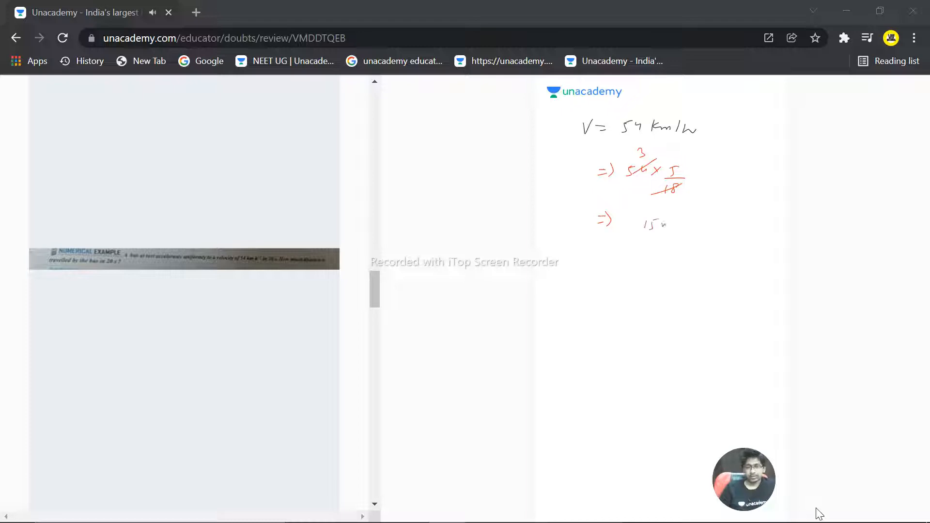
left_click_drag(643, 226, 694, 243)
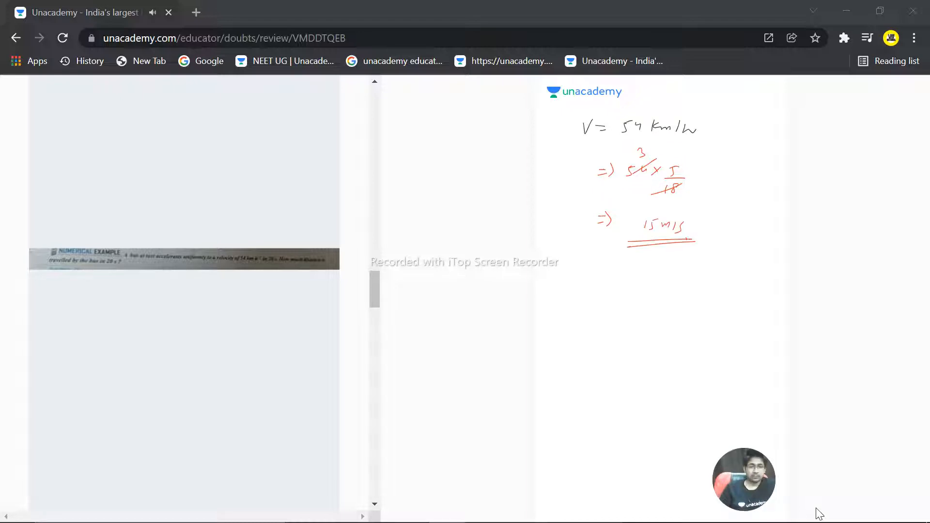
left_click_drag(590, 271, 586, 294)
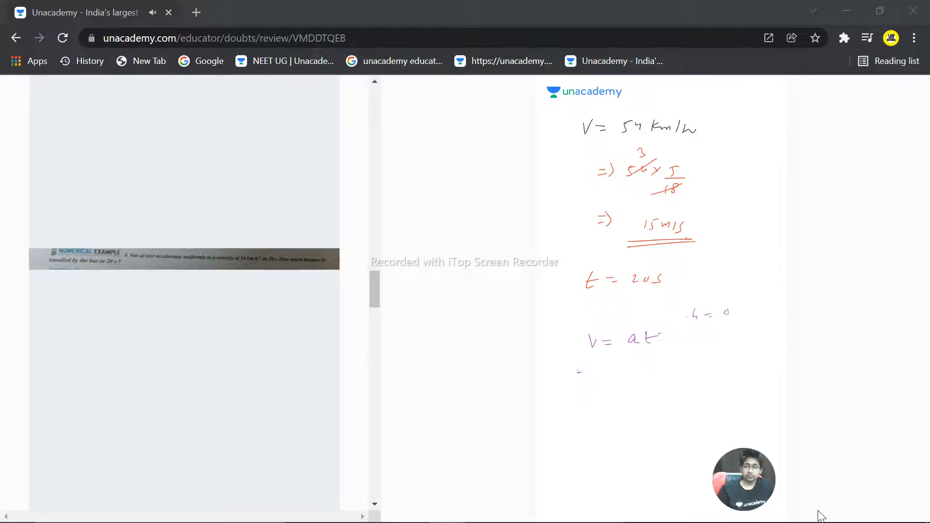
Step: Circle u = 0, substitute 15 into v = at, and mark off a = 3/4 m/s²
left_click_drag(682, 311, 736, 311)
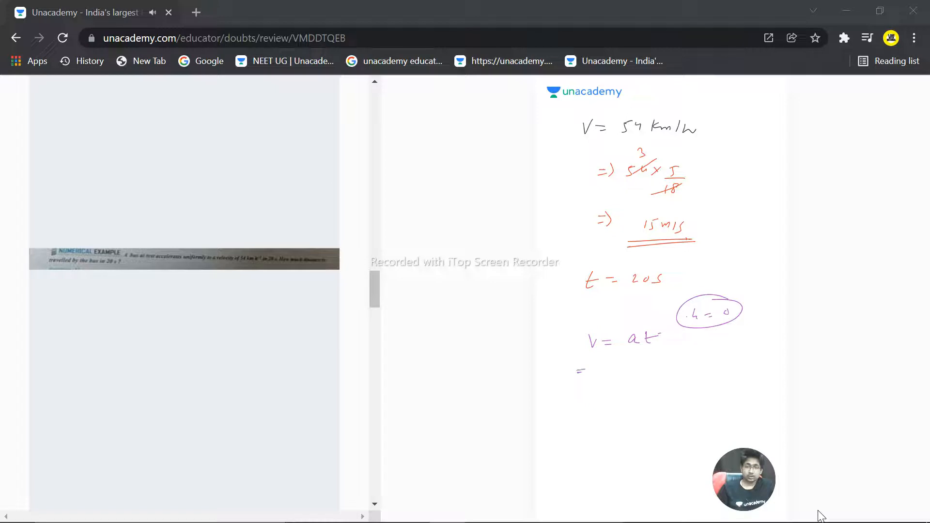
left_click_drag(578, 371, 590, 385)
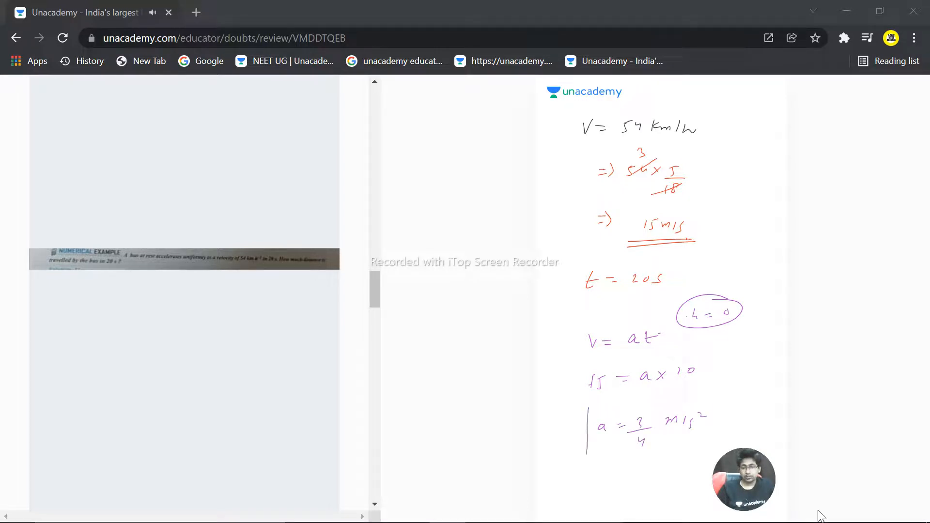
left_click_drag(587, 406, 733, 453)
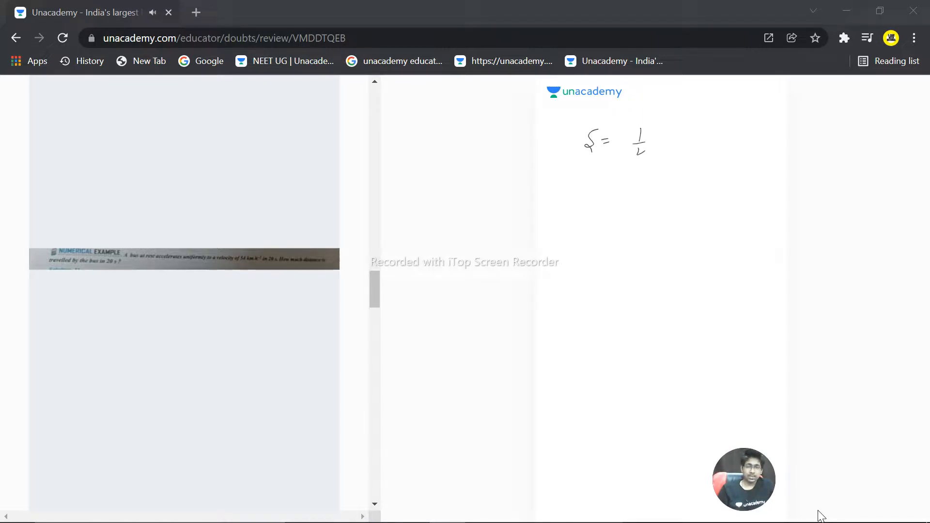
Step: Write s = 1/2 × a × 20 × 20, cancel terms, and underline the 150 m answer
left_click_drag(649, 140, 683, 142)
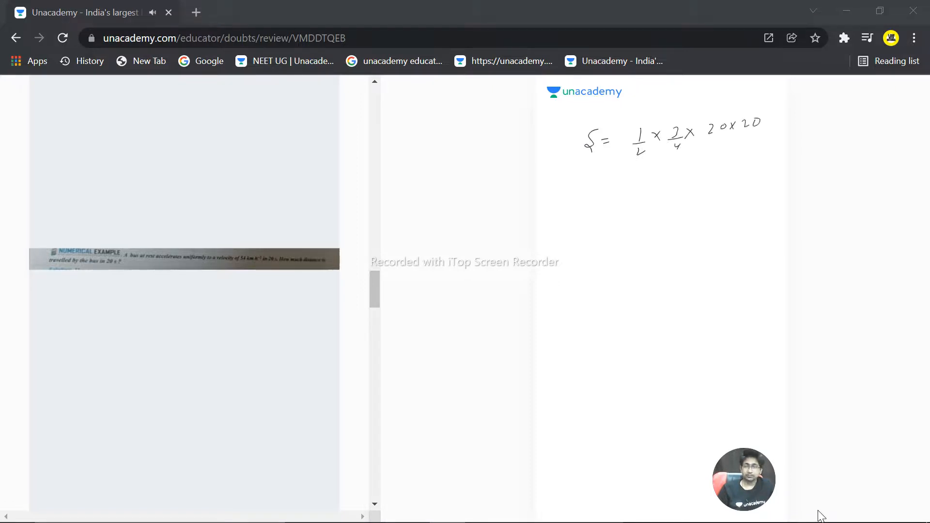
left_click_drag(659, 153, 682, 150)
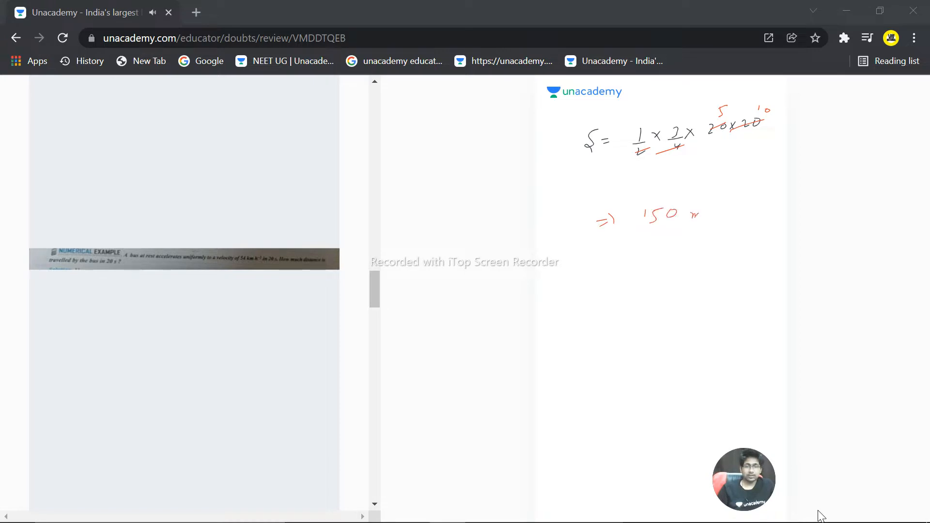
left_click_drag(638, 240, 724, 232)
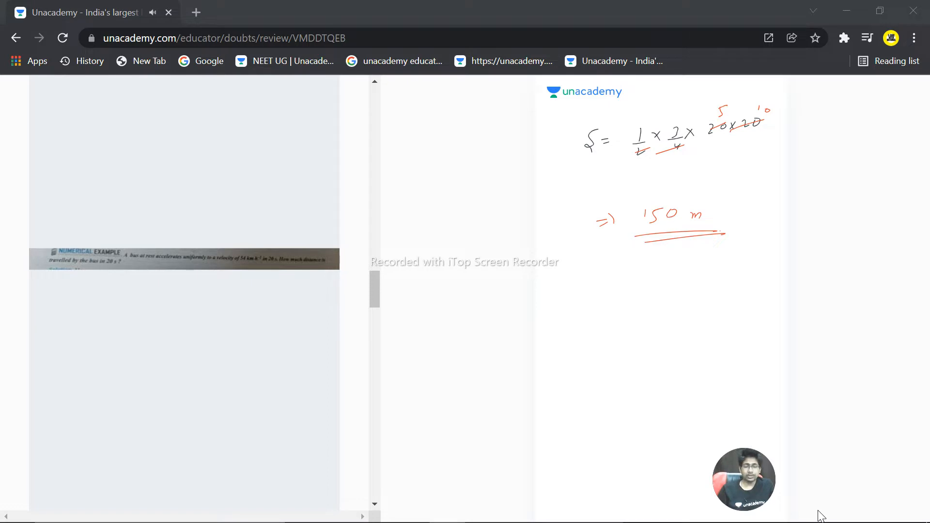
left_click(649, 284)
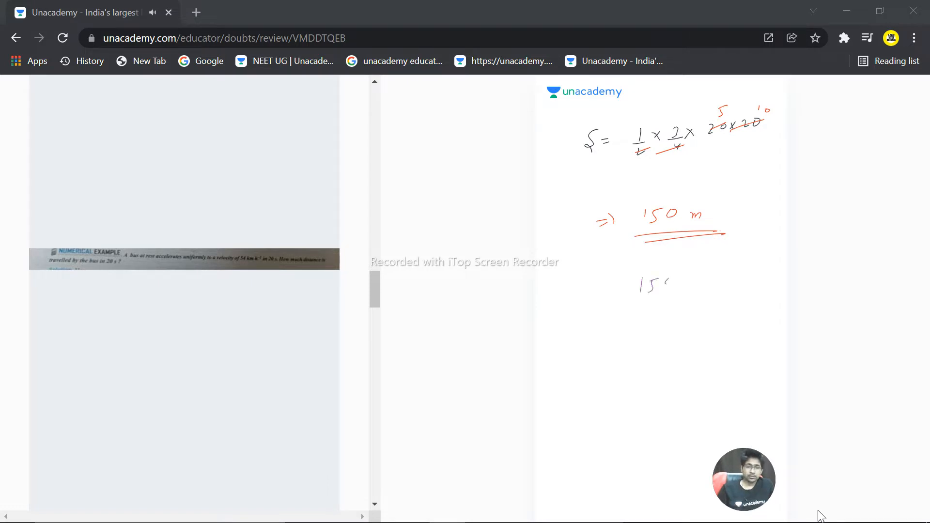